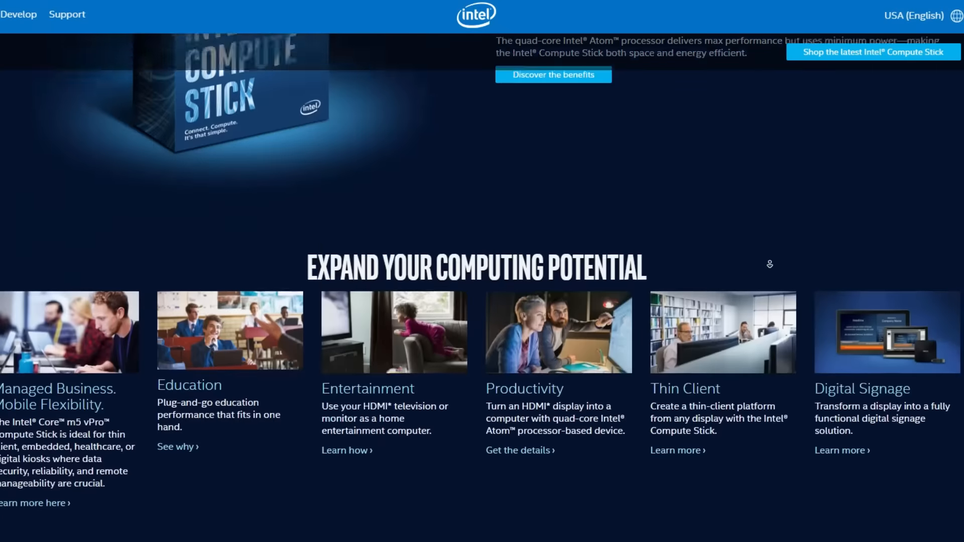
- Open the Chromebit Wikipedia article from the search results and view its specifications infobox
scroll("down", 3)
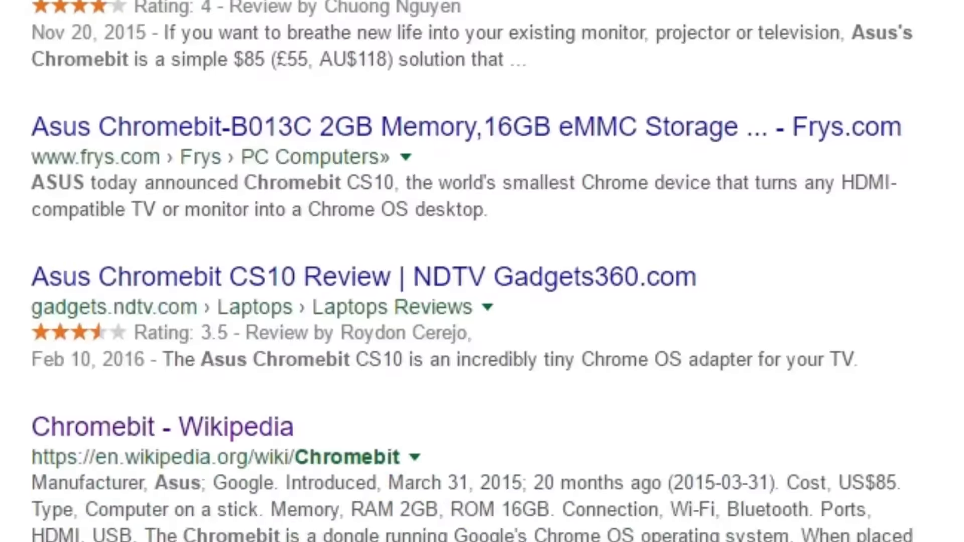
left_click(162, 427)
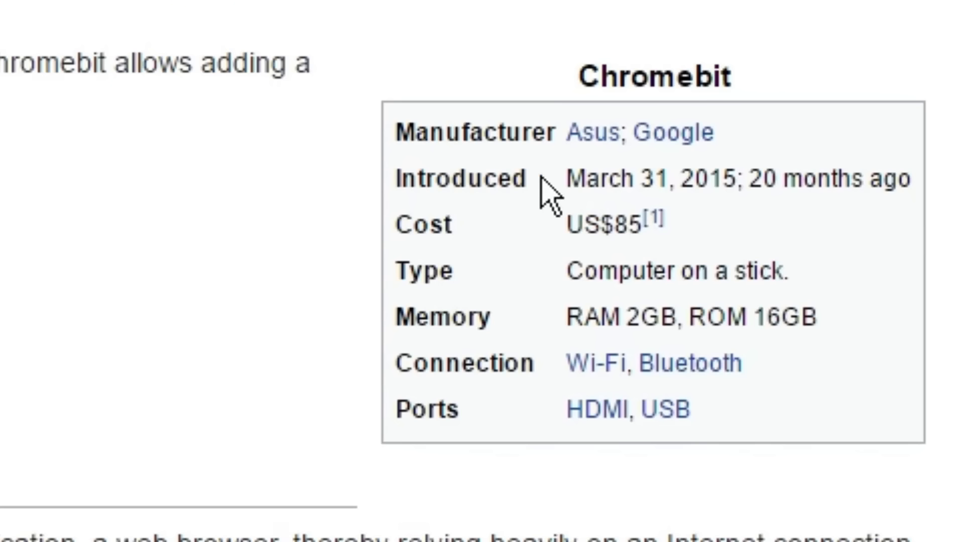
left_click_drag(569, 178, 732, 178)
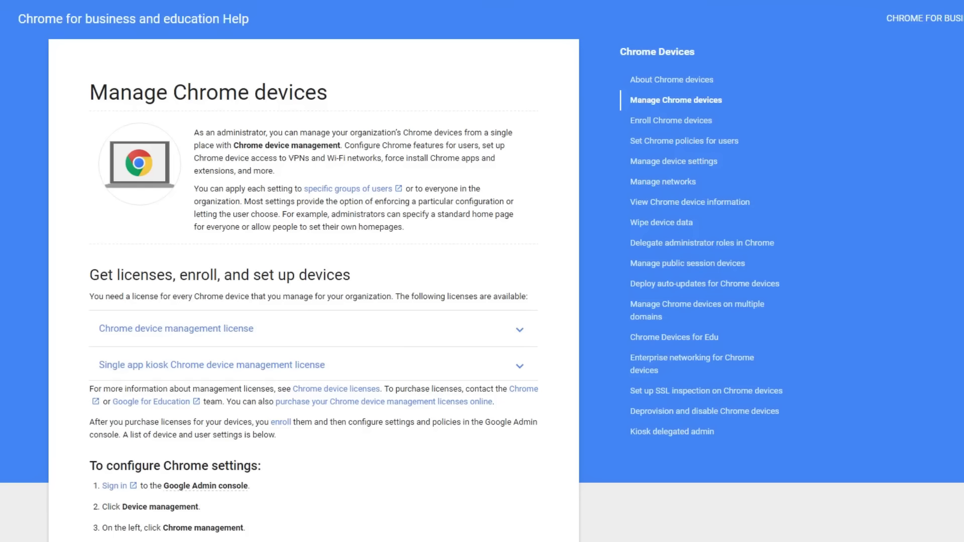
- Scroll through the 'Manage Chrome devices' business and education help article
scroll("down", 3)
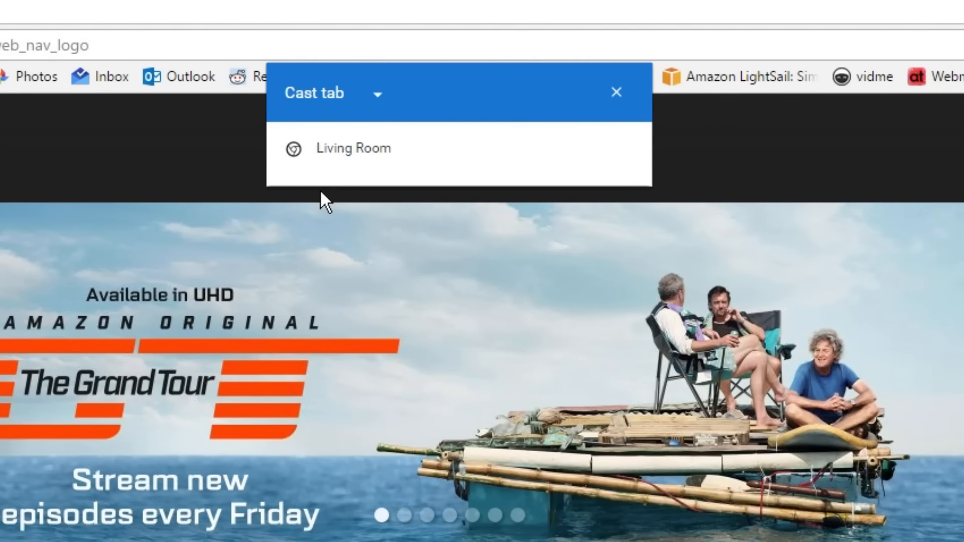
- Cast the Amazon Prime Video tab to Living Room, then browse YouTube's home feed
left_click(353, 148)
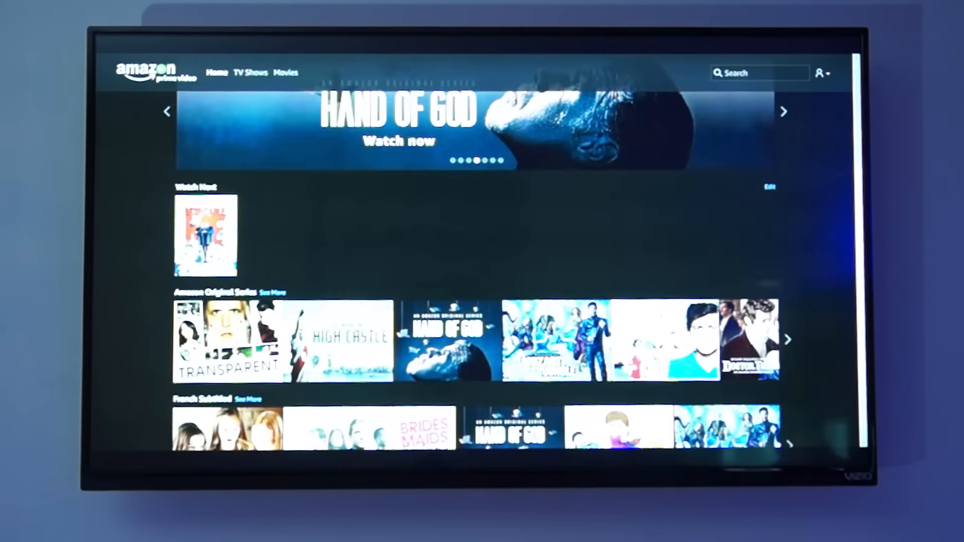
left_click(205, 235)
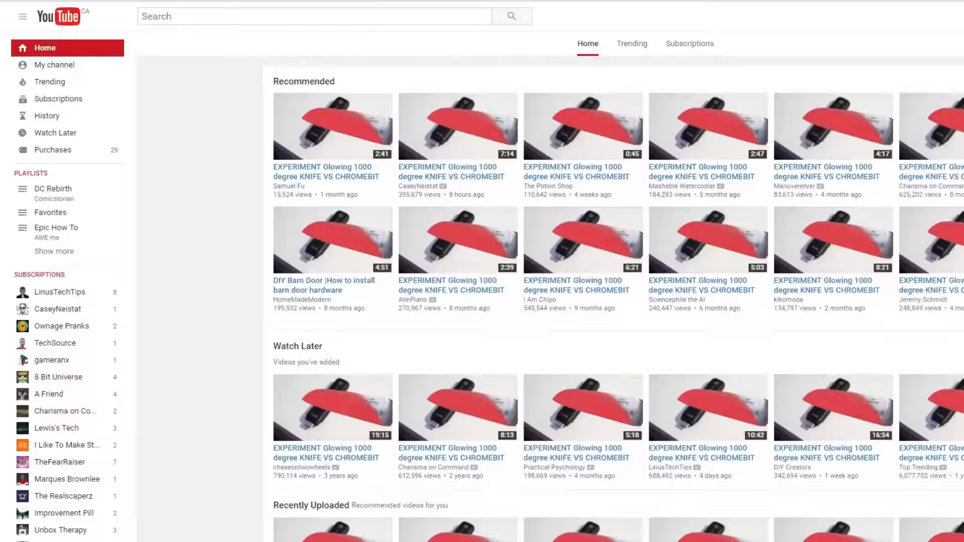
scroll("down", 3)
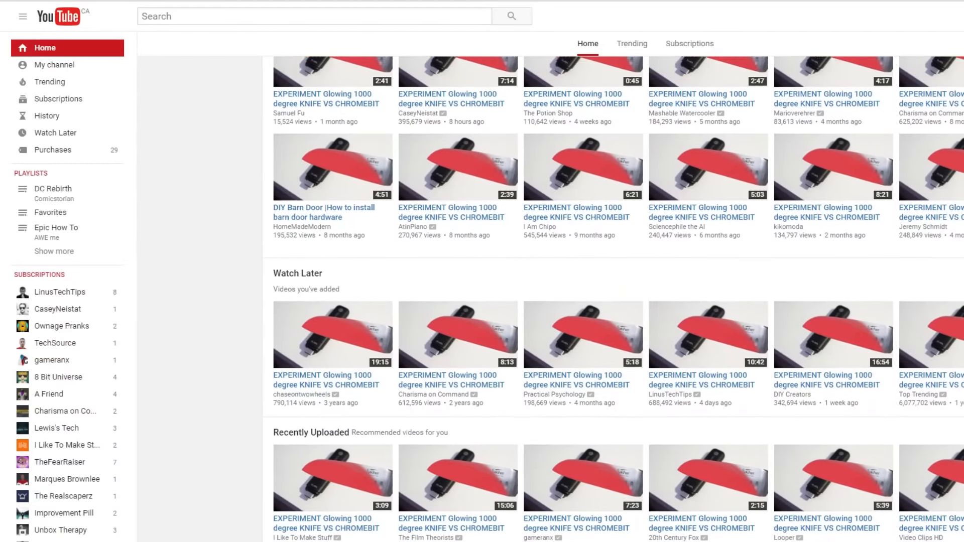
scroll("down", 3)
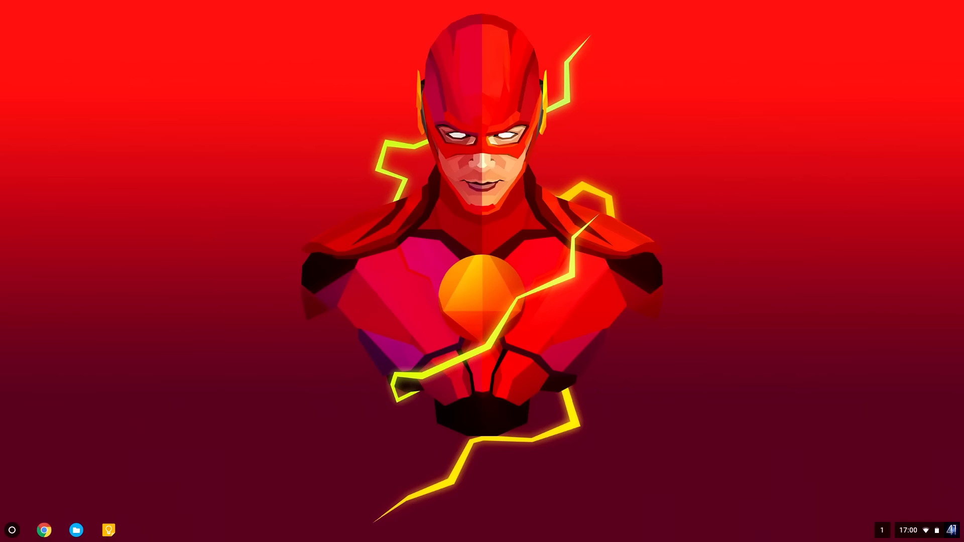
- Launch a Chrome window from the shelf and open a movie page's caption options
left_click(43, 530)
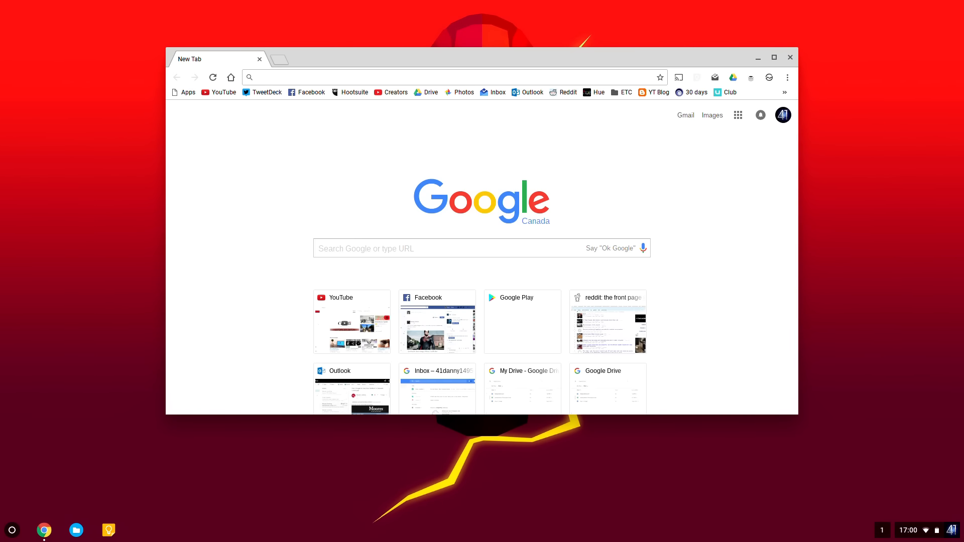
left_click(773, 57)
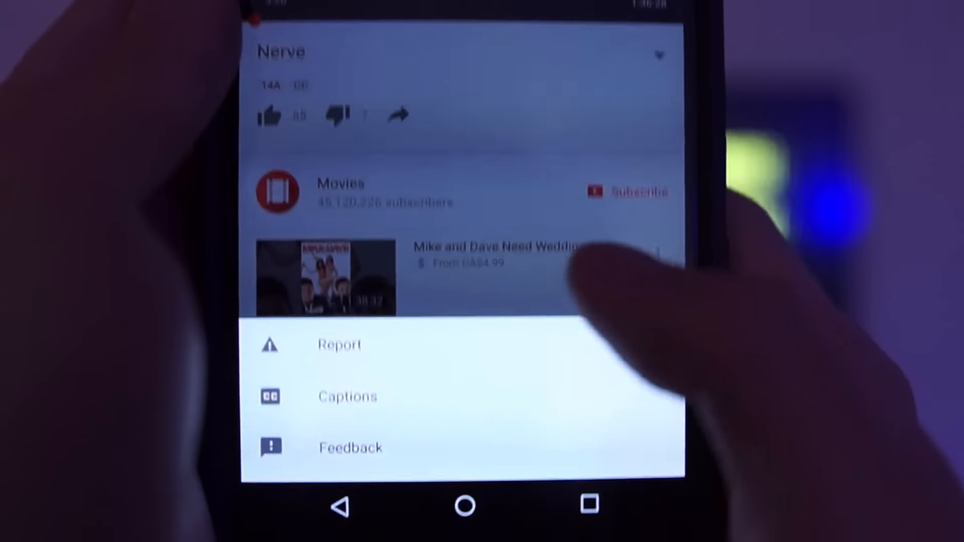
left_click(347, 396)
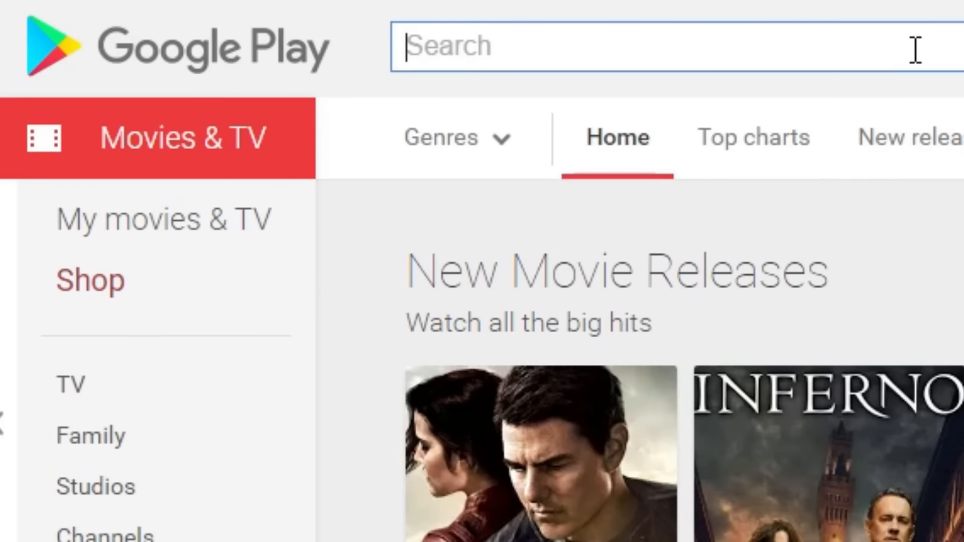
- Search Play Movies for 'The Dark Knight' and cast the tab to Living Room
type("The Dark Knight")
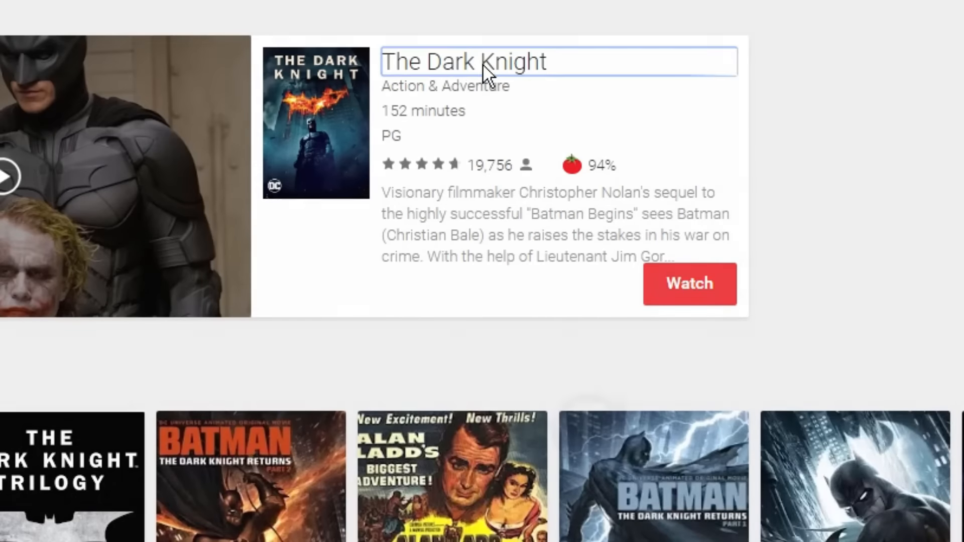
scroll("down", 3)
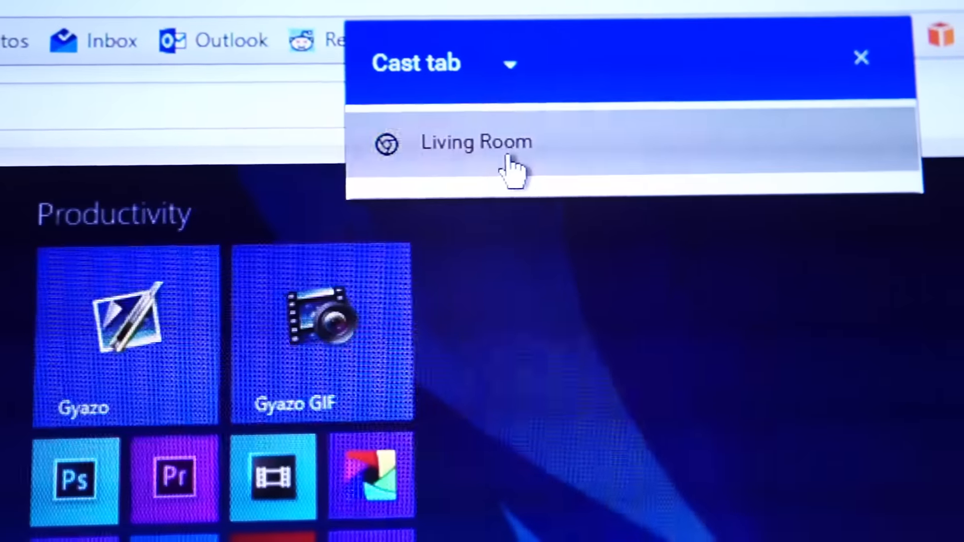
left_click(476, 142)
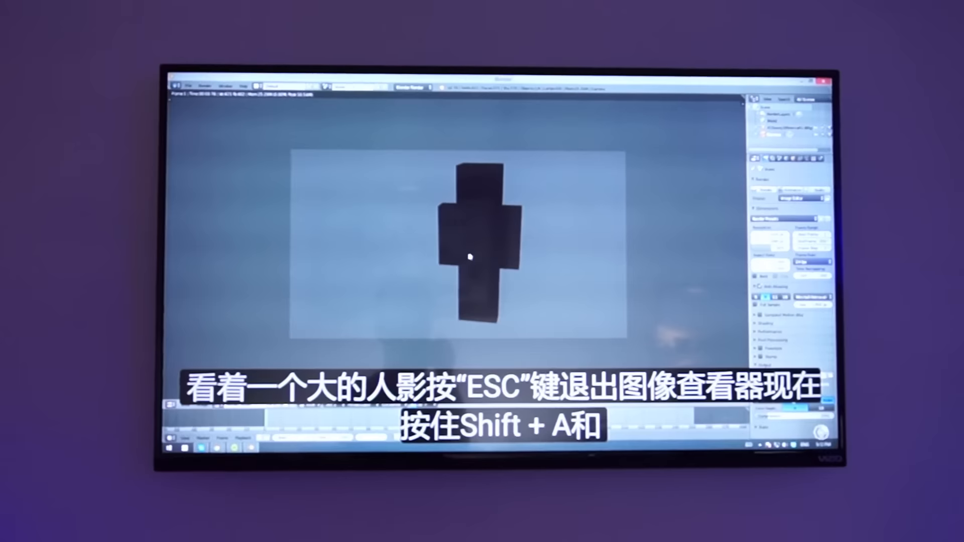
key("shift+a")
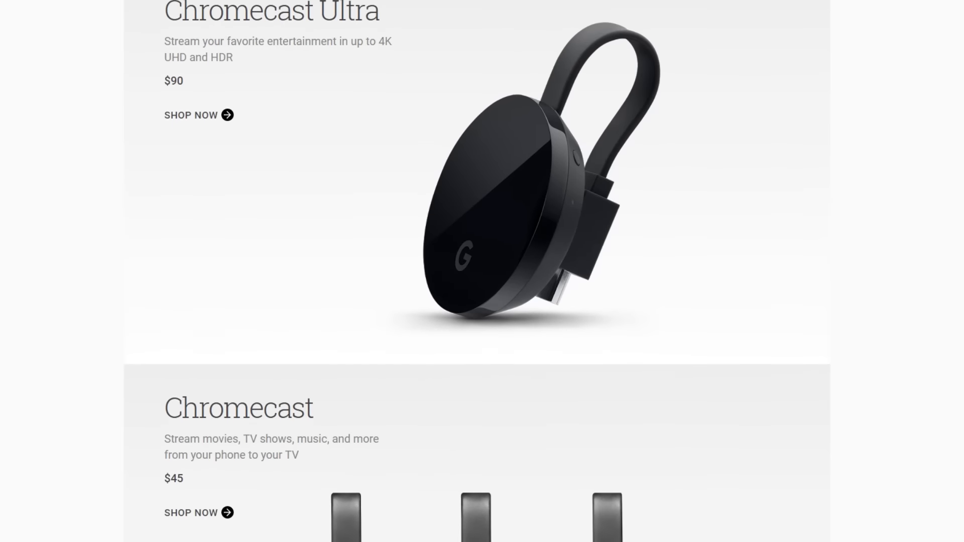
scroll("down", 3)
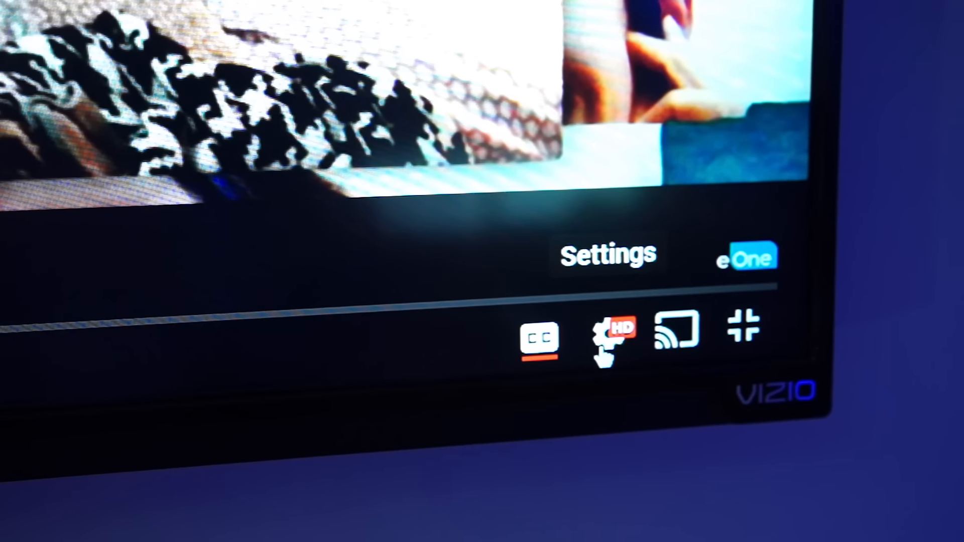
- Open Settings > Subtitles/CC and scroll the auto-translate languages down to H
left_click(614, 332)
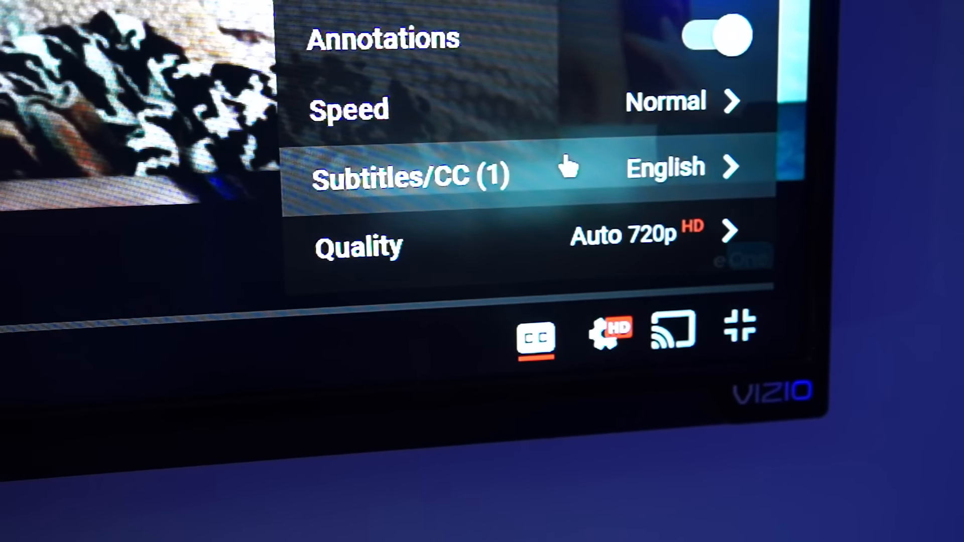
left_click(411, 178)
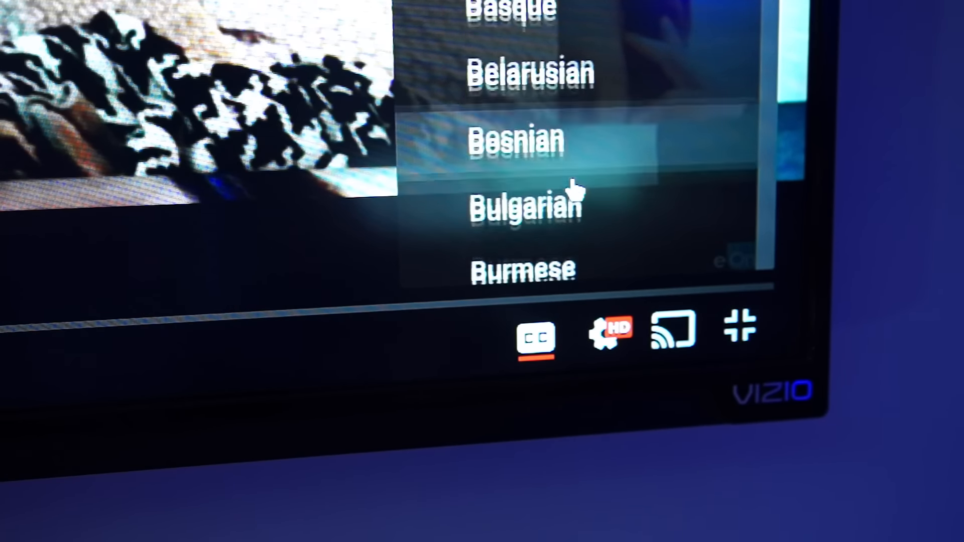
scroll("down", 3)
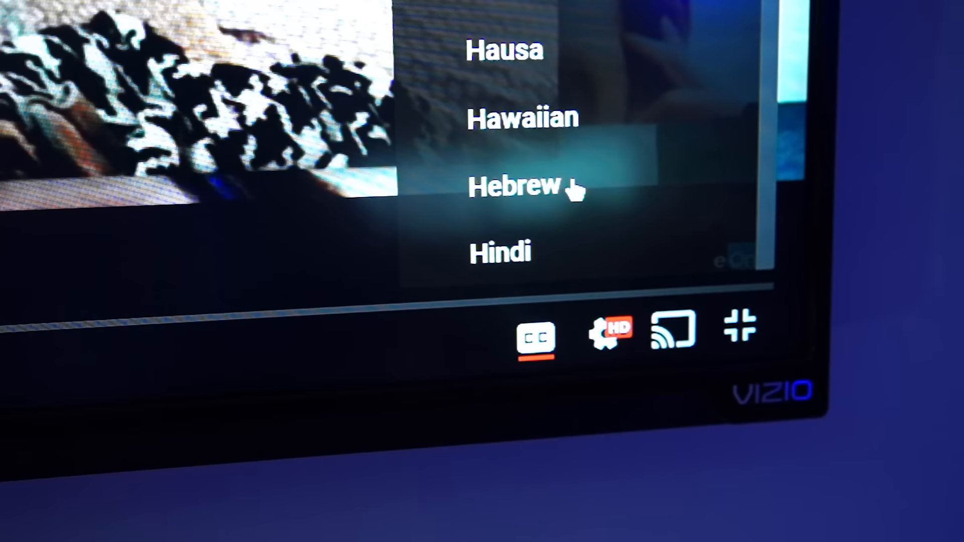